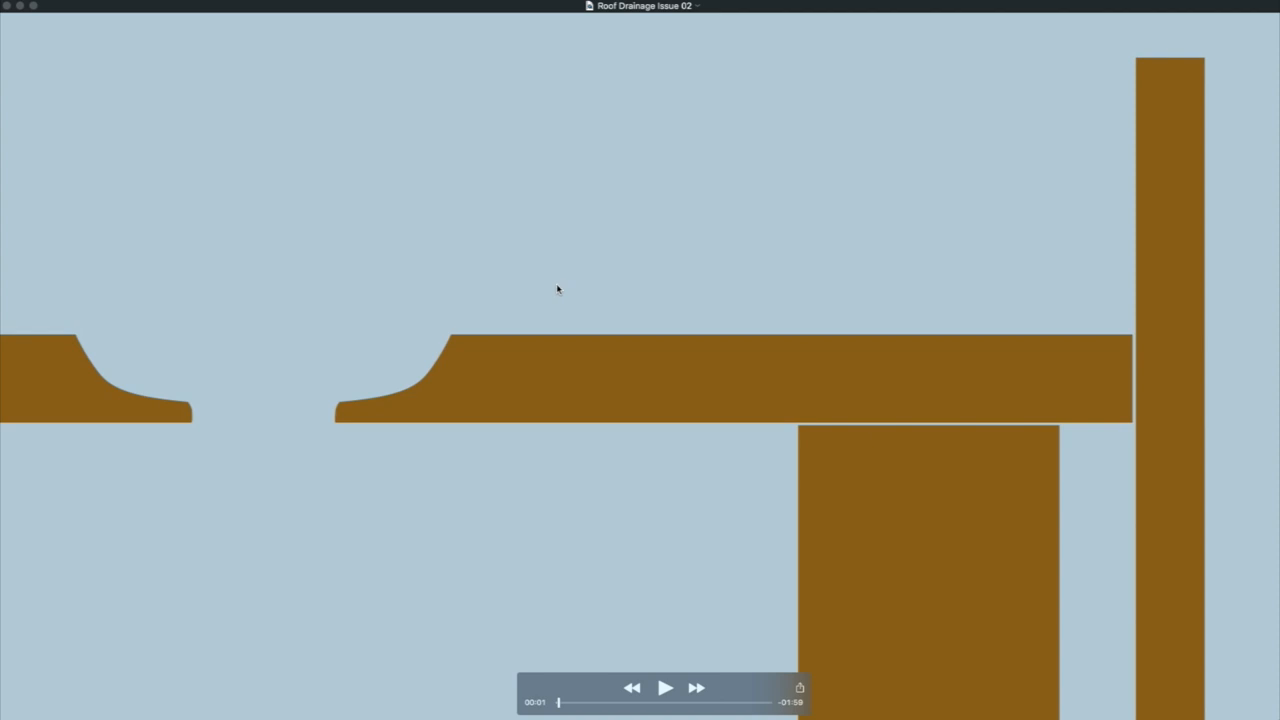
mouse_move(464, 400)
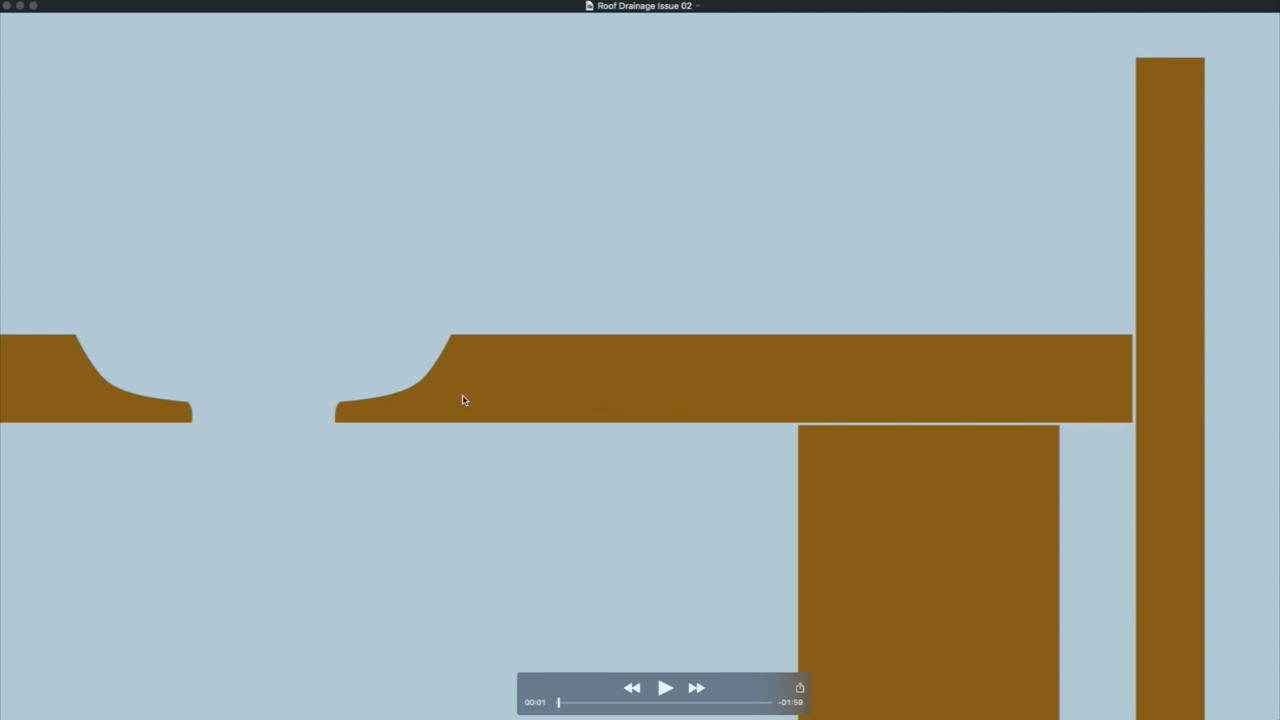
mouse_move(798, 412)
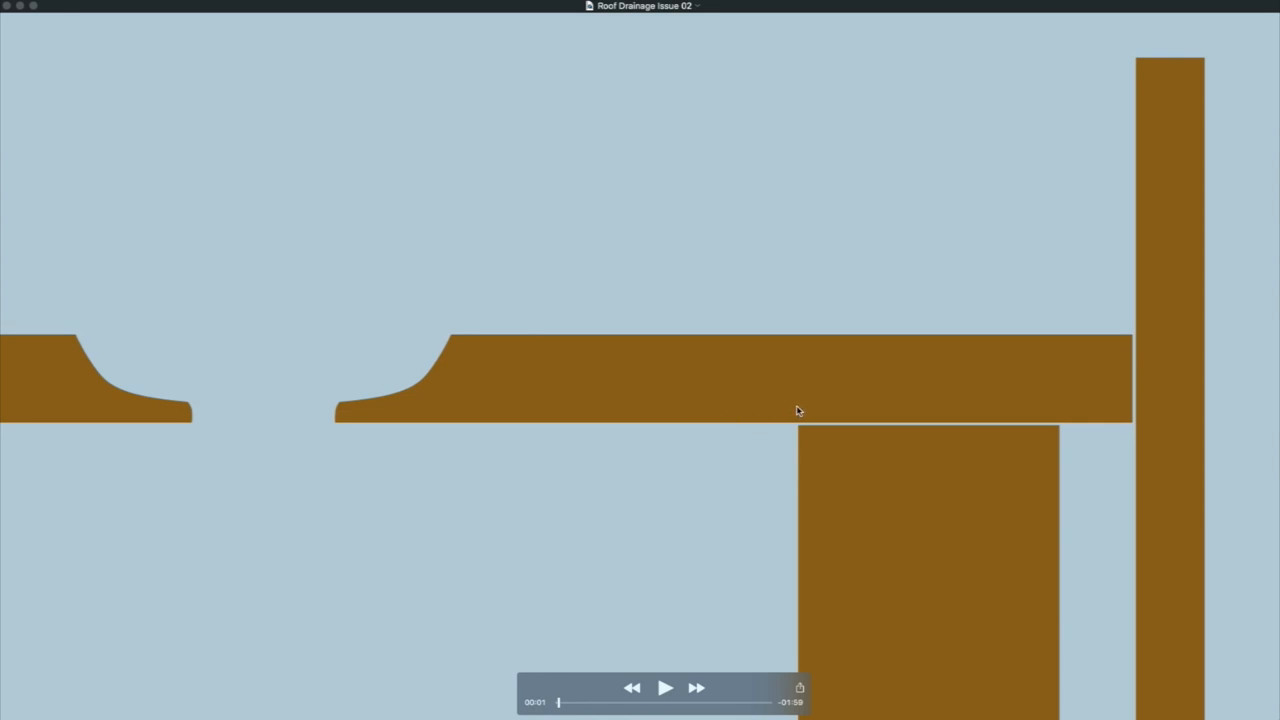
mouse_move(664, 704)
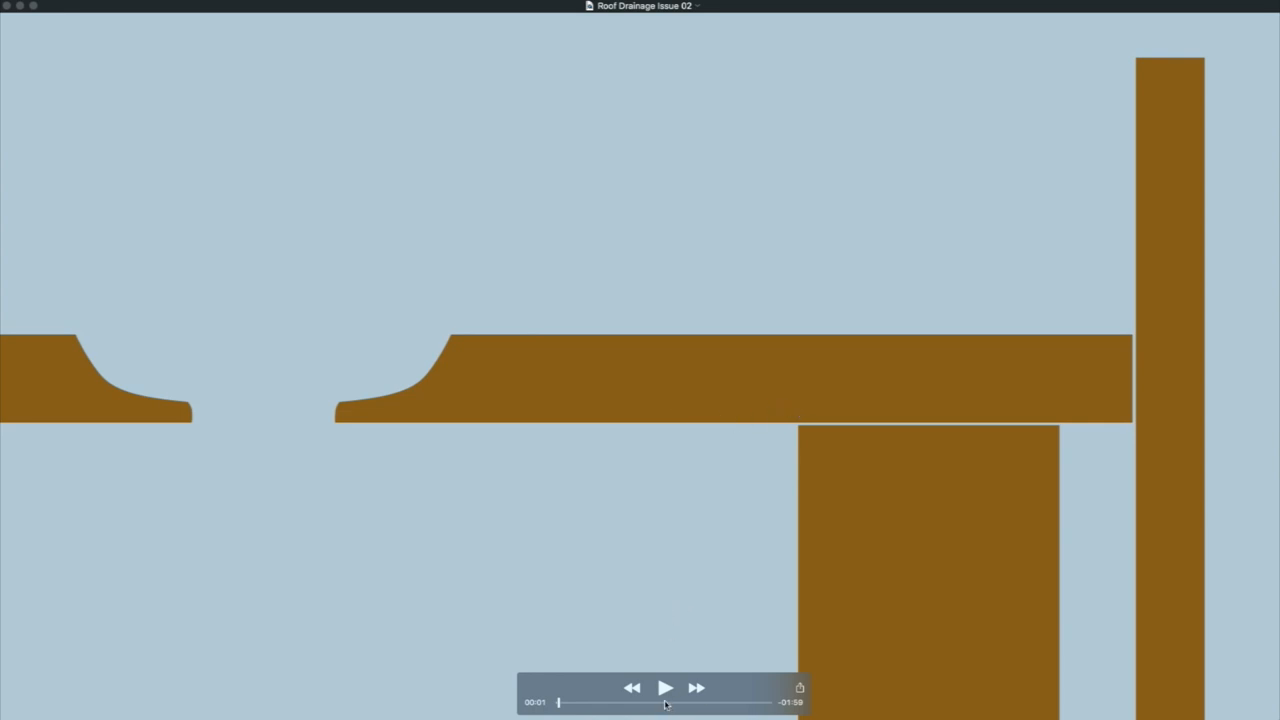
Step: Play Roof Drainage Issue 02 to its 2:00 end, stopping on leaves clogging the drain
left_click(664, 688)
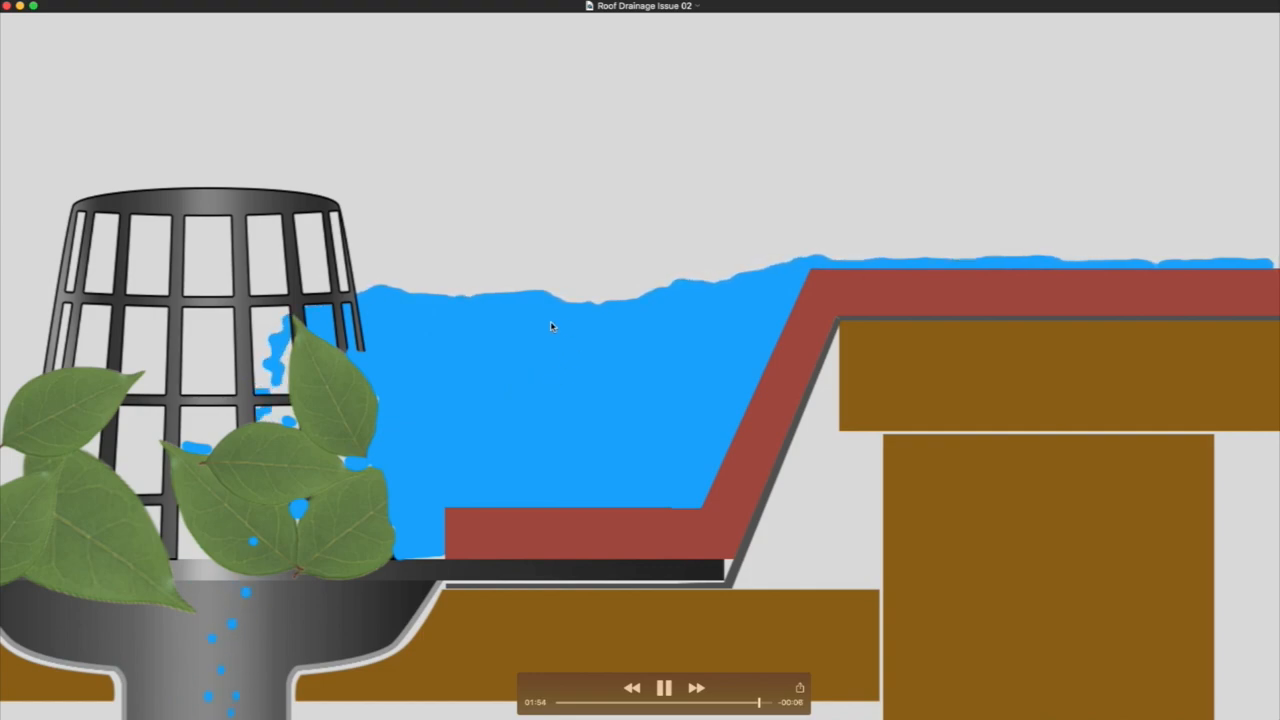
mouse_move(540, 402)
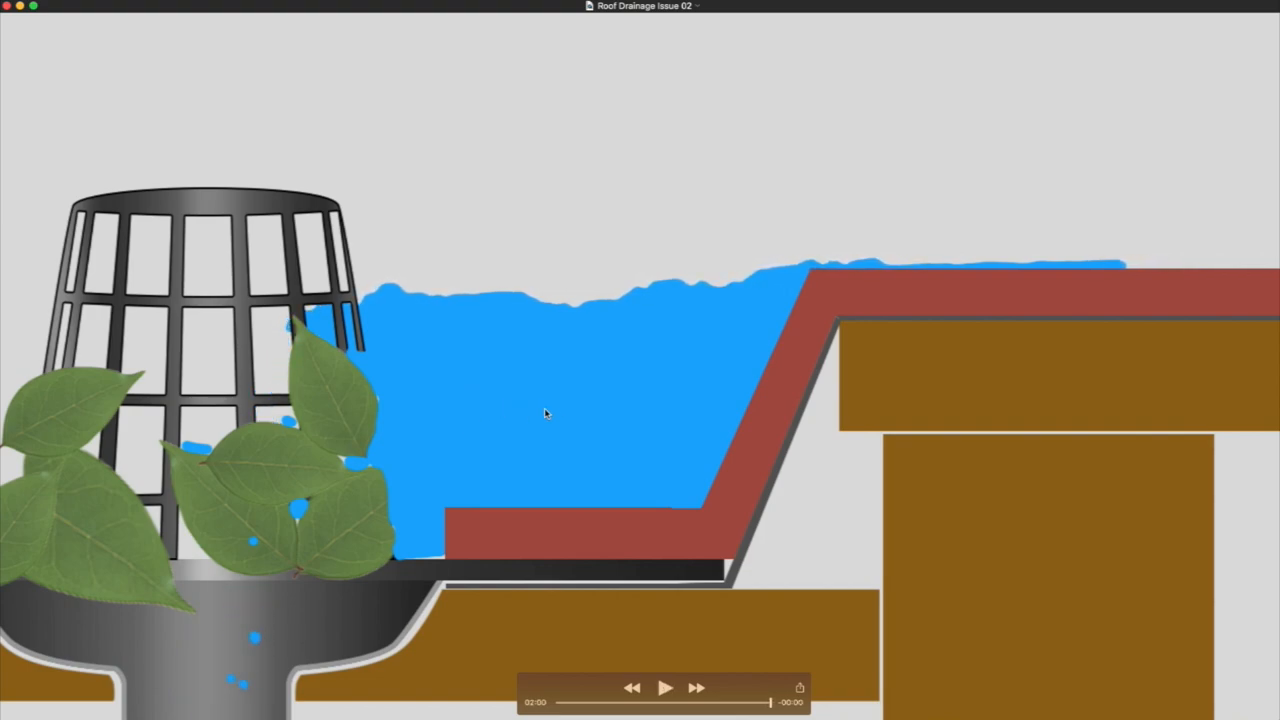
mouse_move(316, 412)
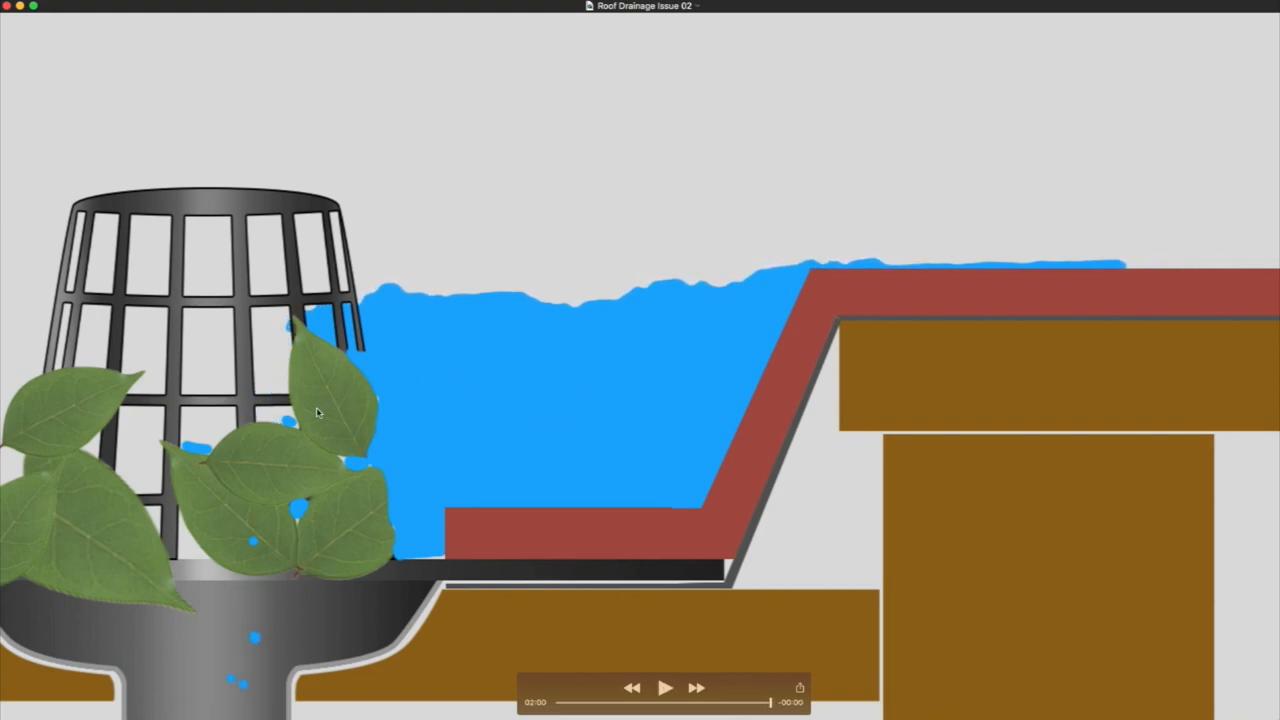
mouse_move(558, 404)
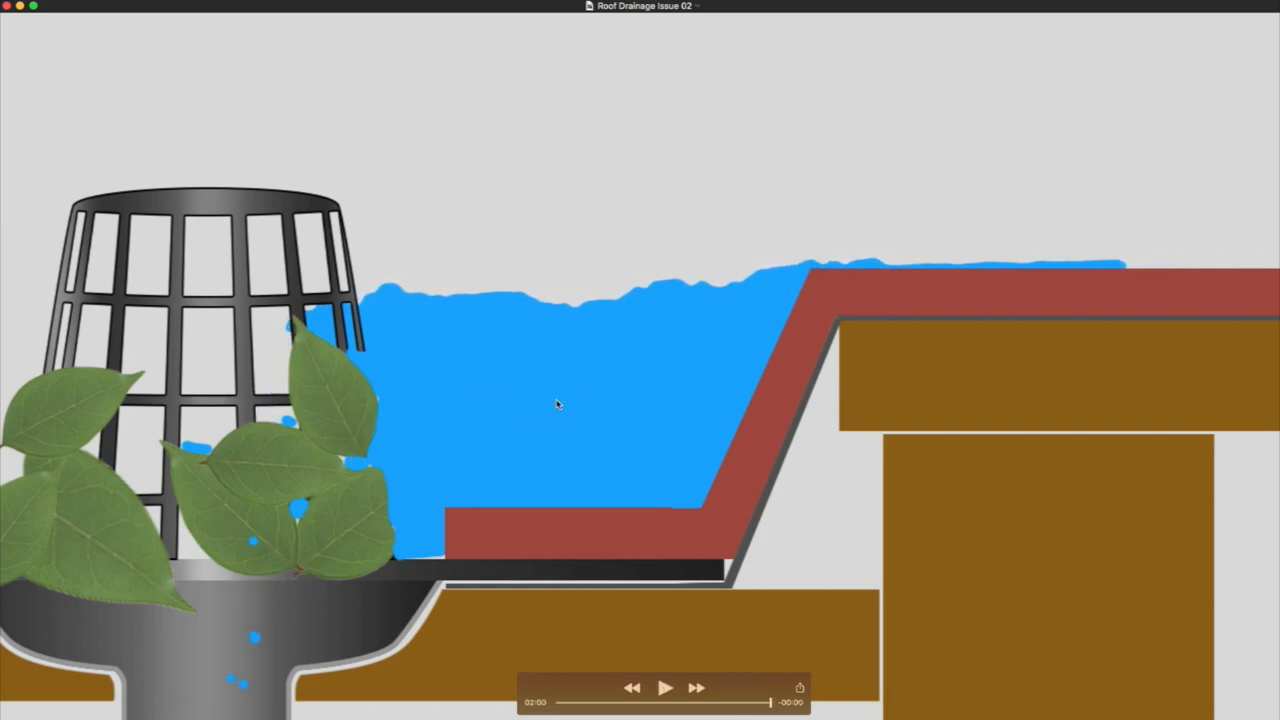